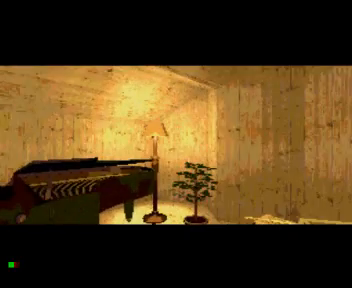
mouse_move(176, 144)
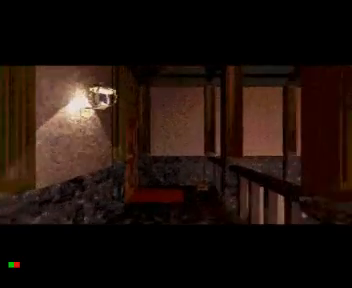
mouse_move(176, 144)
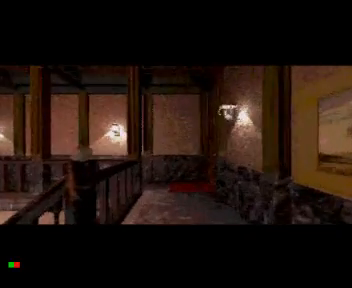
mouse_move(176, 144)
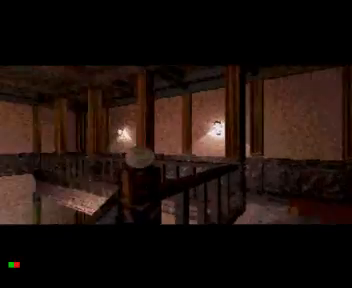